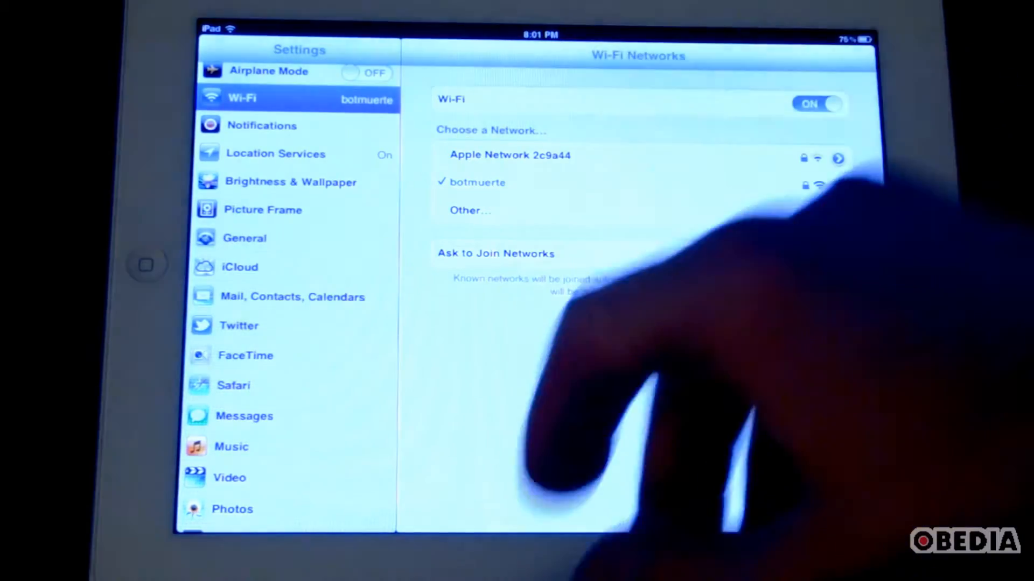
Step: Leave Settings with Wi-Fi joined to botmuerte and return to the home screen
click(146, 265)
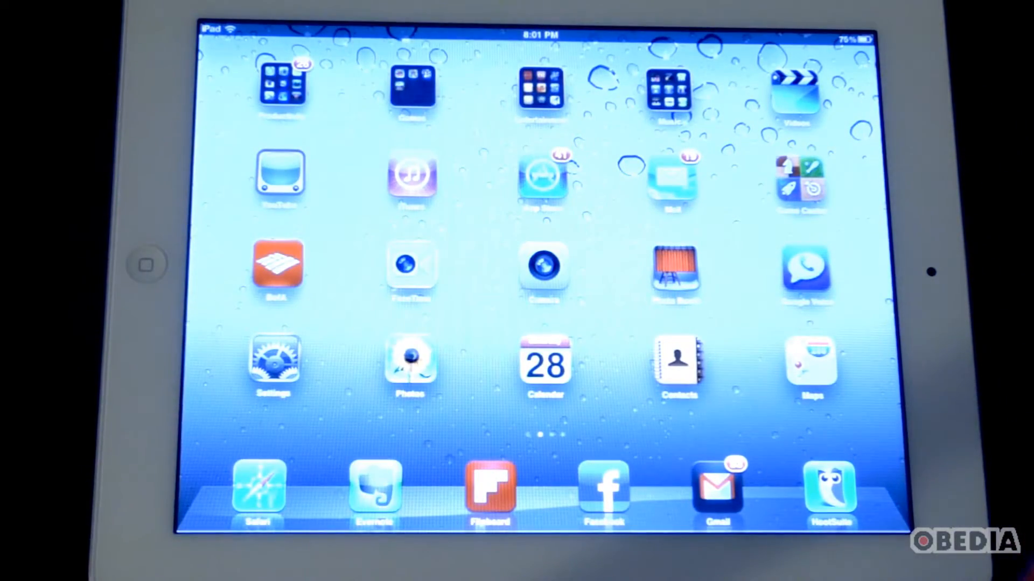
Step: Launch Touchable and reach its settings listing servers 192.168.1.7 and 192.168.1.100
click(667, 89)
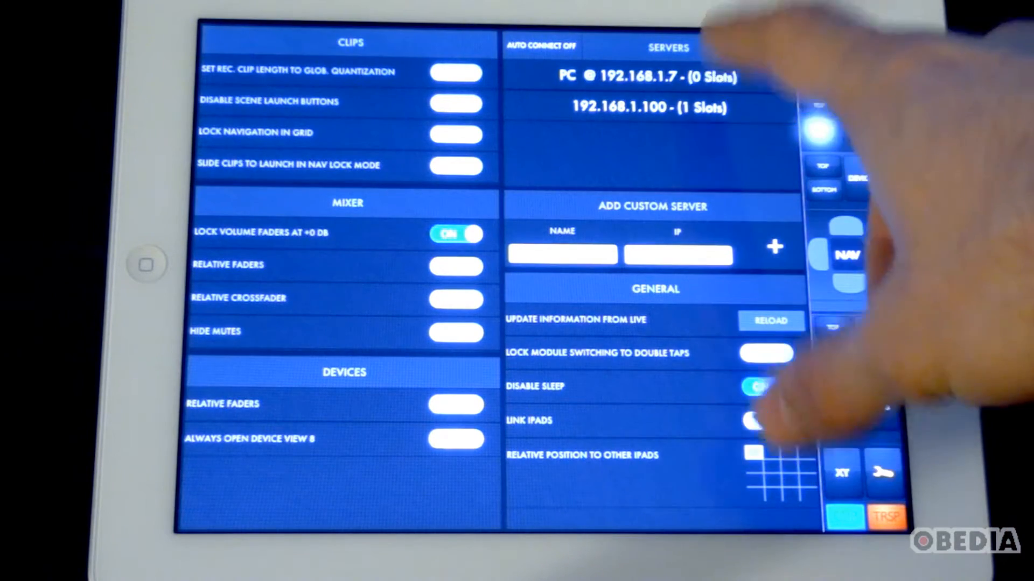
click(766, 387)
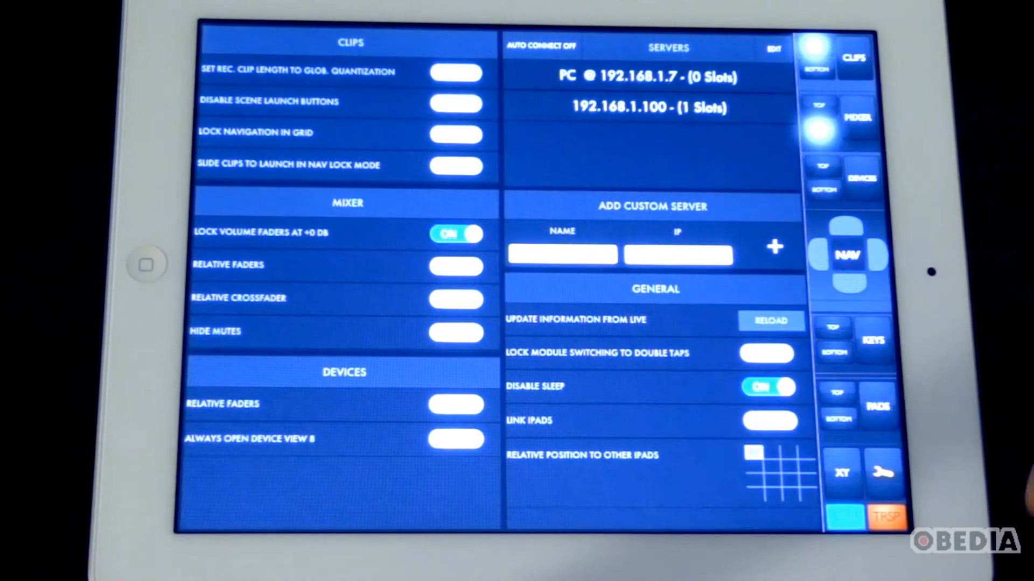
mouse_move(956, 409)
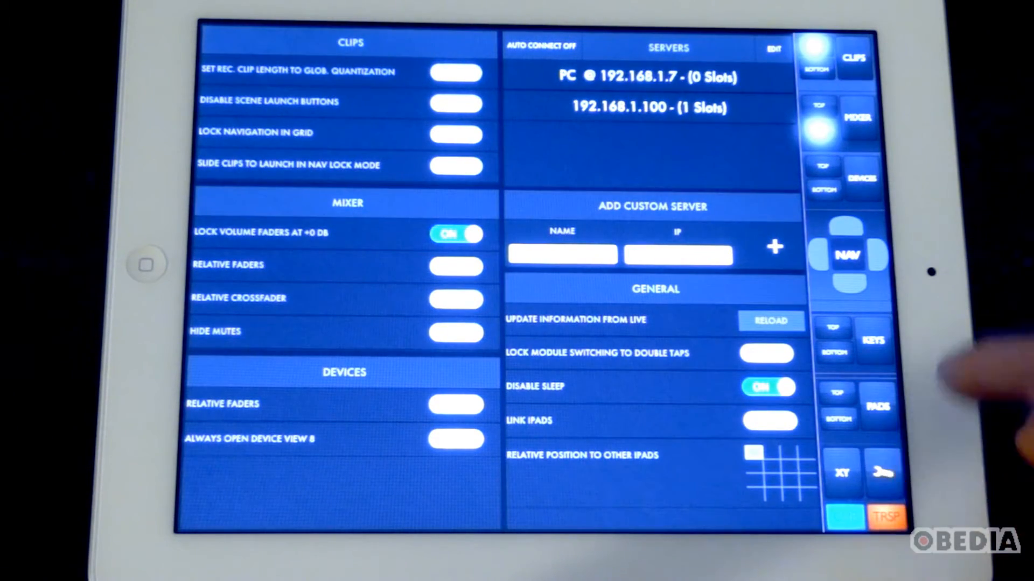